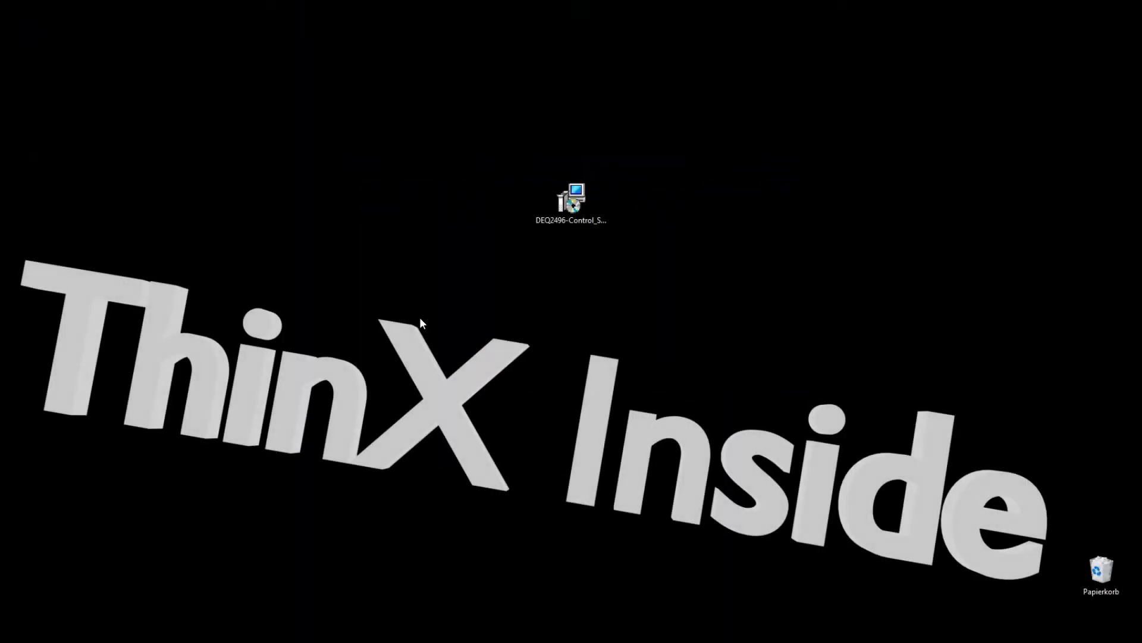
- Run the DEQ2496-Control installer as administrator with the default folder and a desktop shortcut
right_click(571, 196)
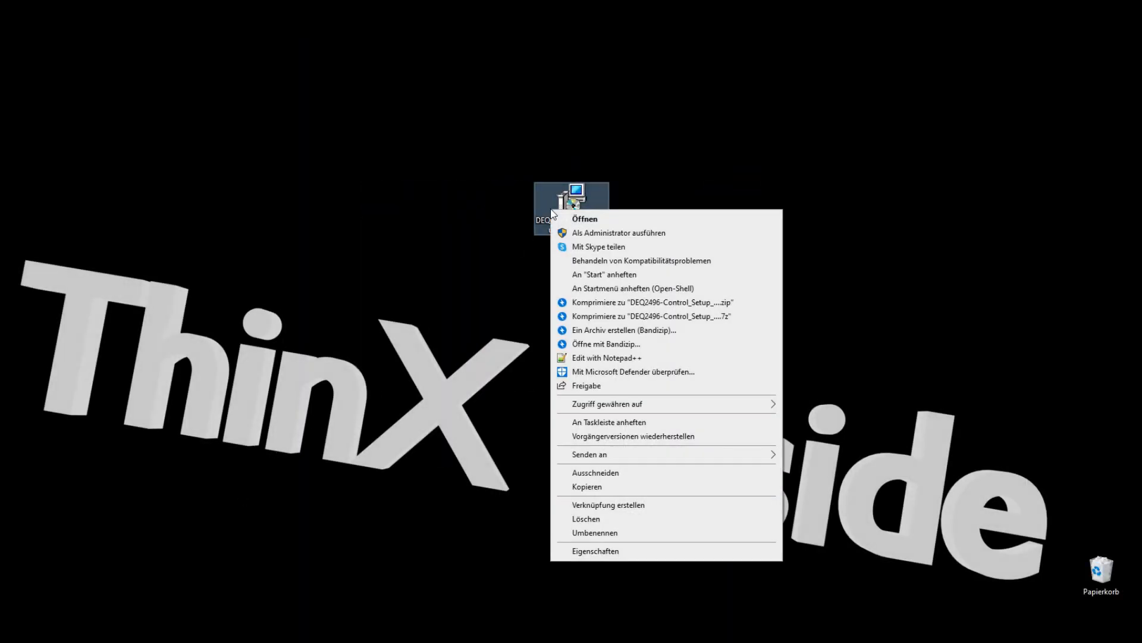
mouse_move(590, 235)
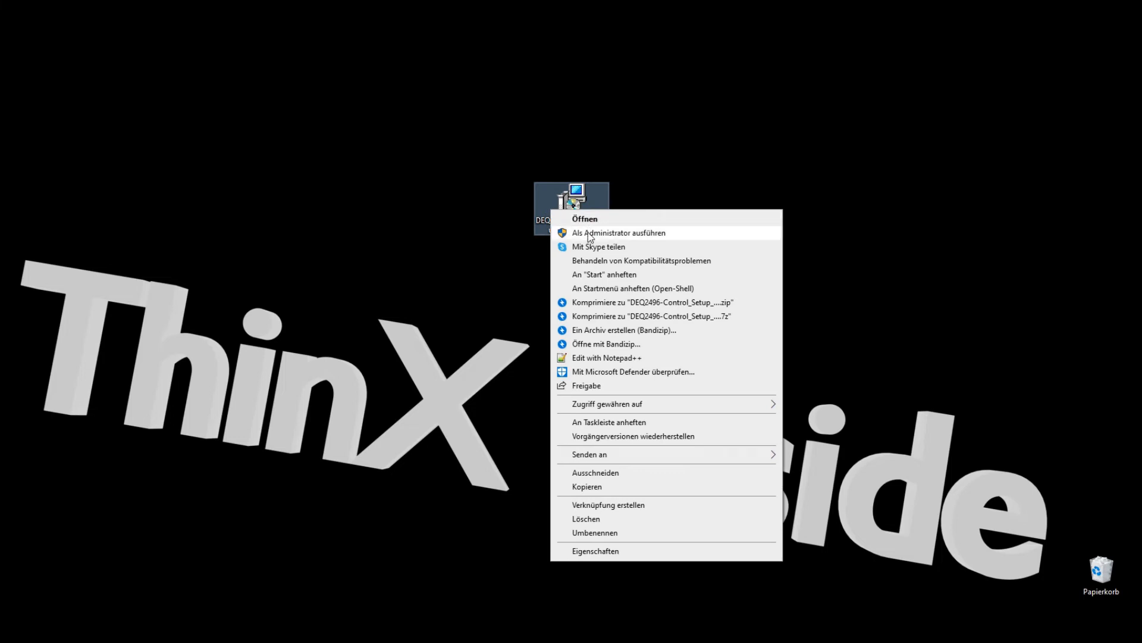
left_click(619, 233)
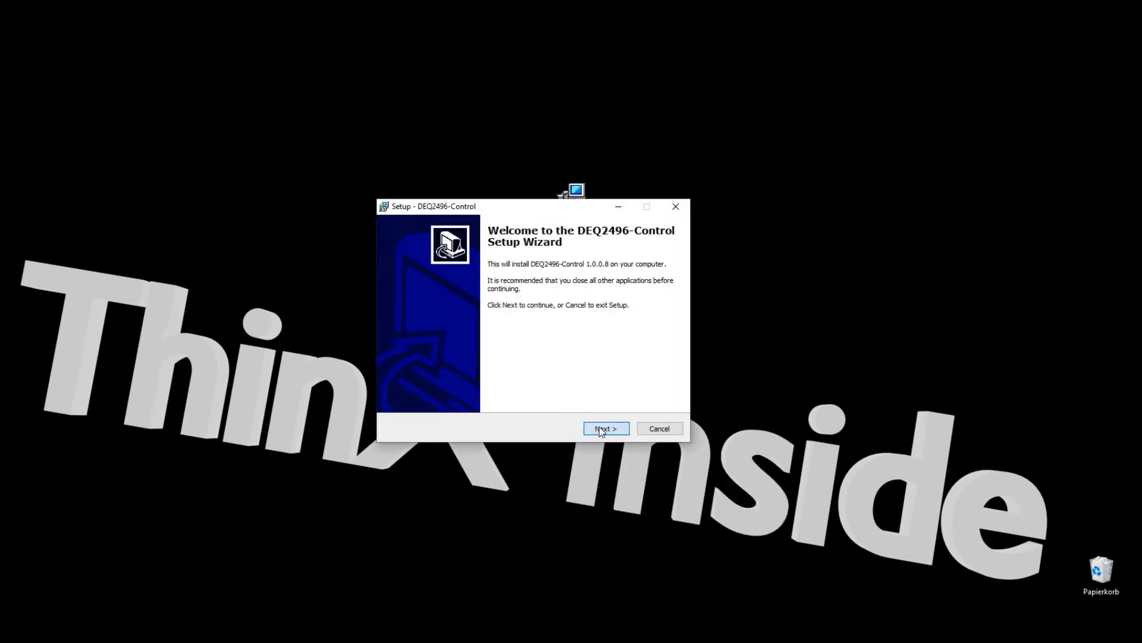
left_click(605, 429)
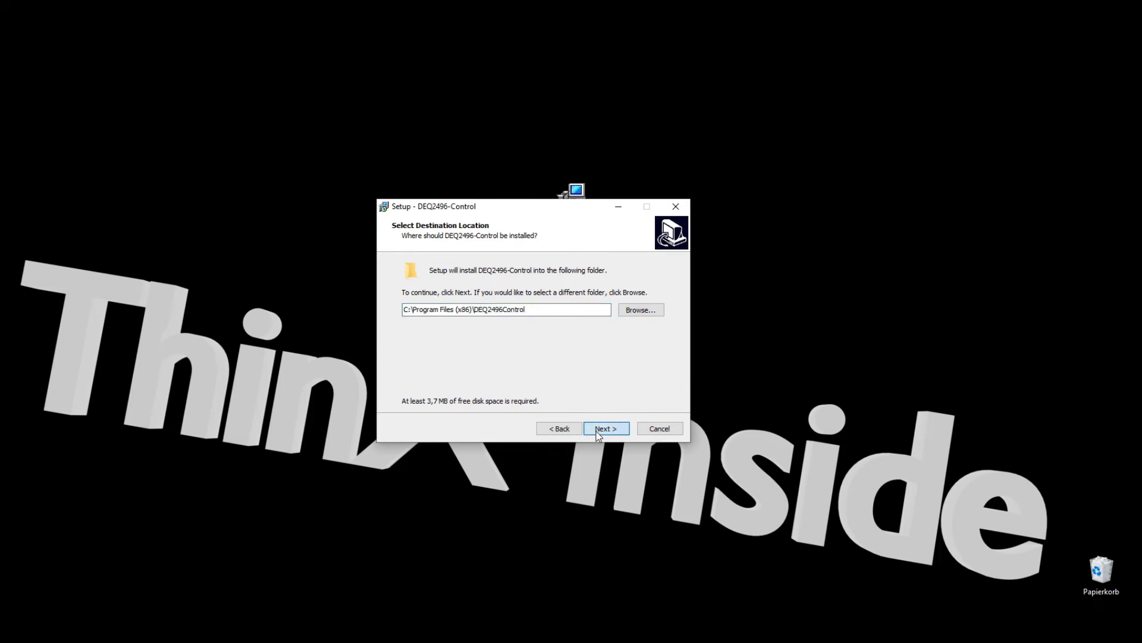
left_click(606, 429)
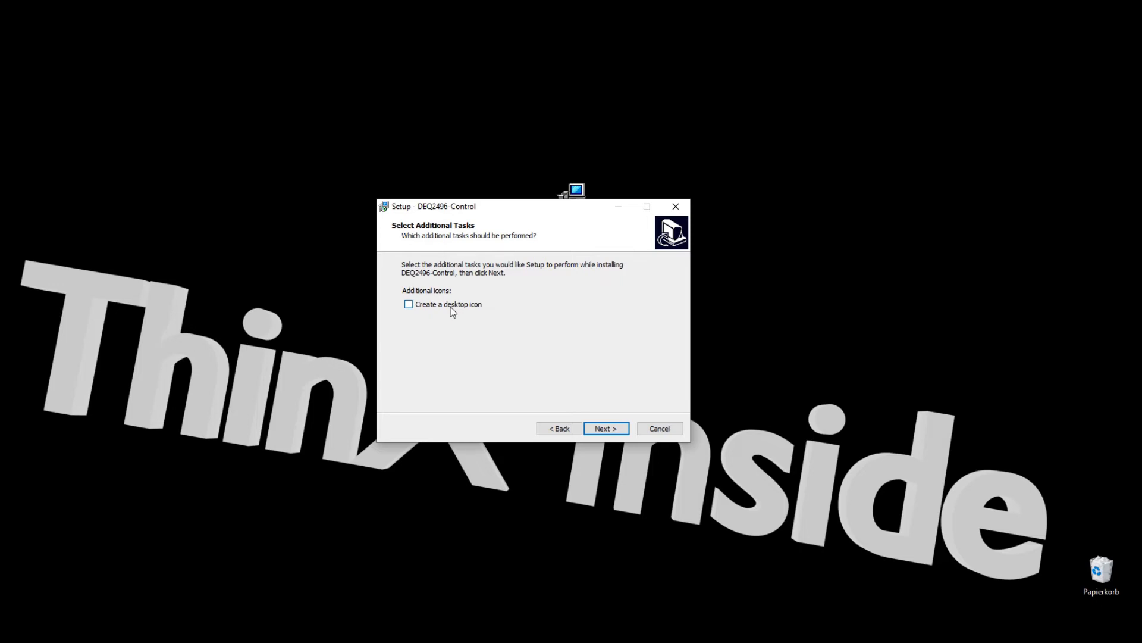
left_click(606, 428)
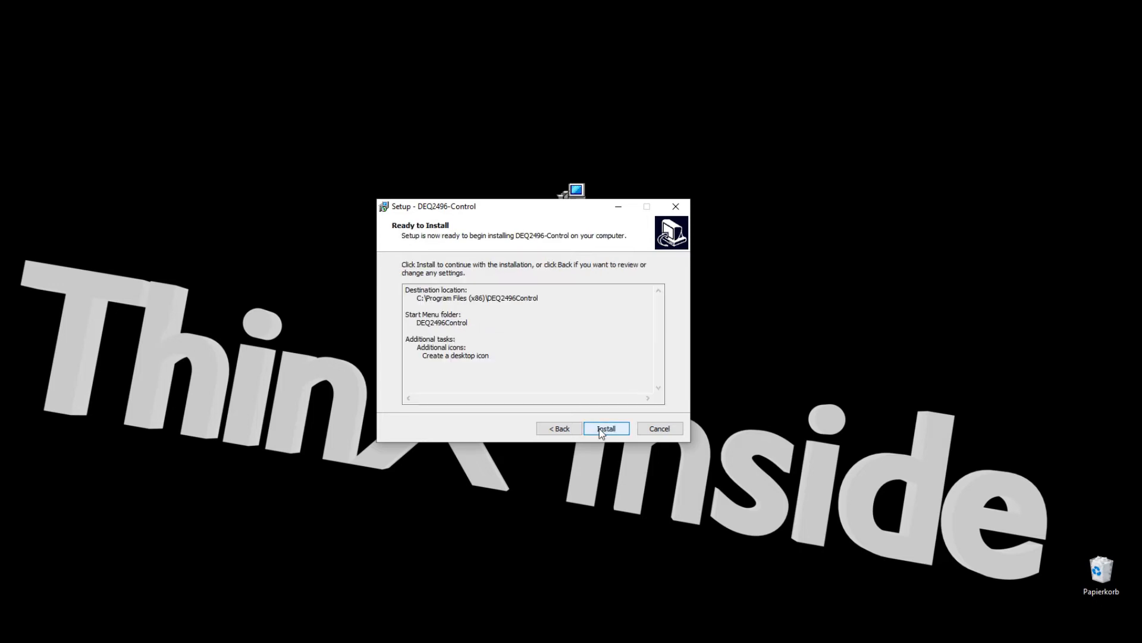
left_click(605, 428)
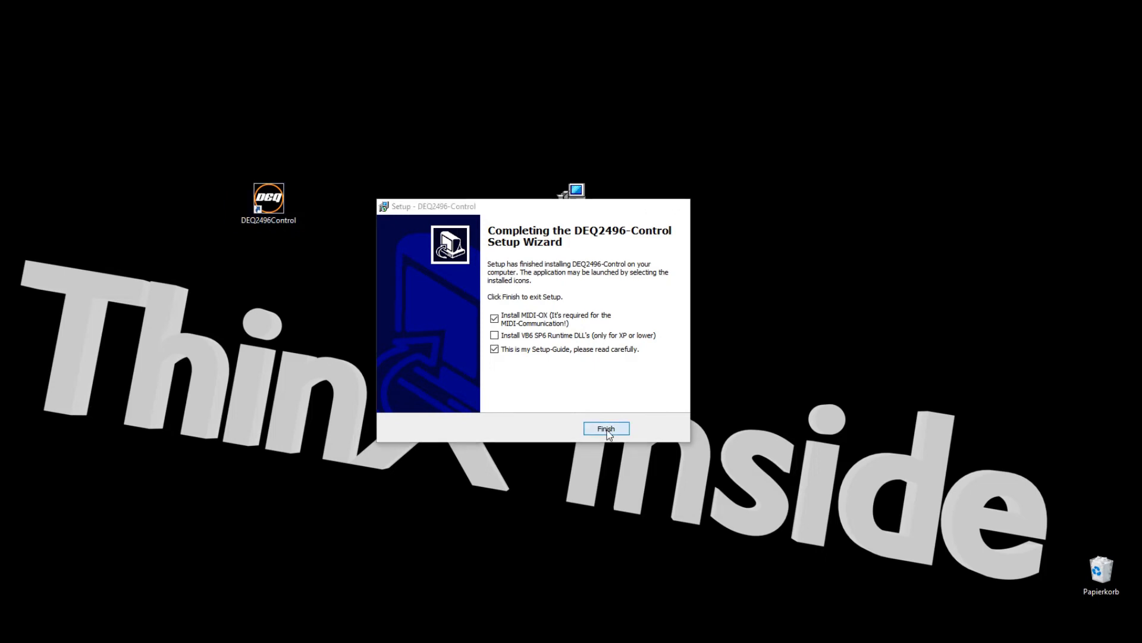
- Launch the MIDI-OX installer, accept the license agreement and choose the Personal Use license
left_click(605, 428)
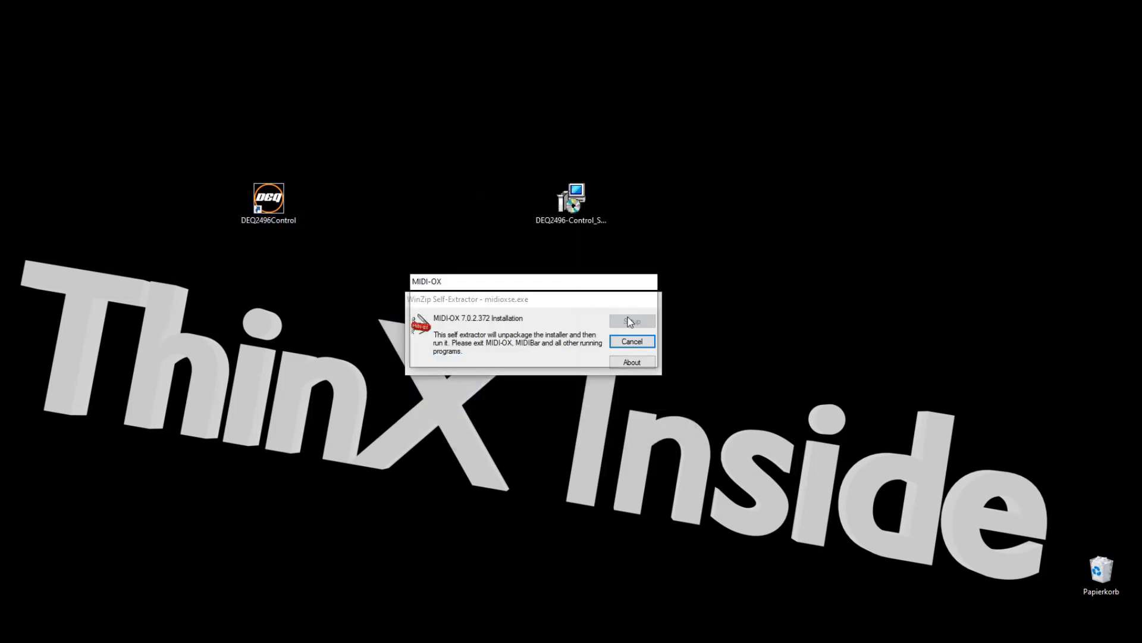
left_click(632, 321)
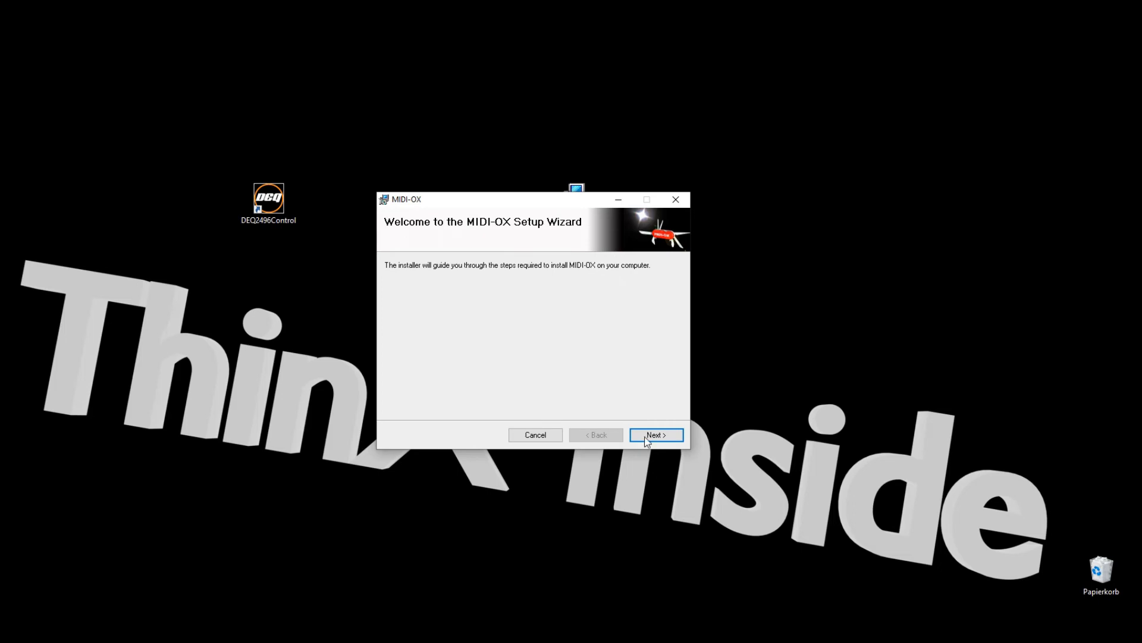
left_click(655, 435)
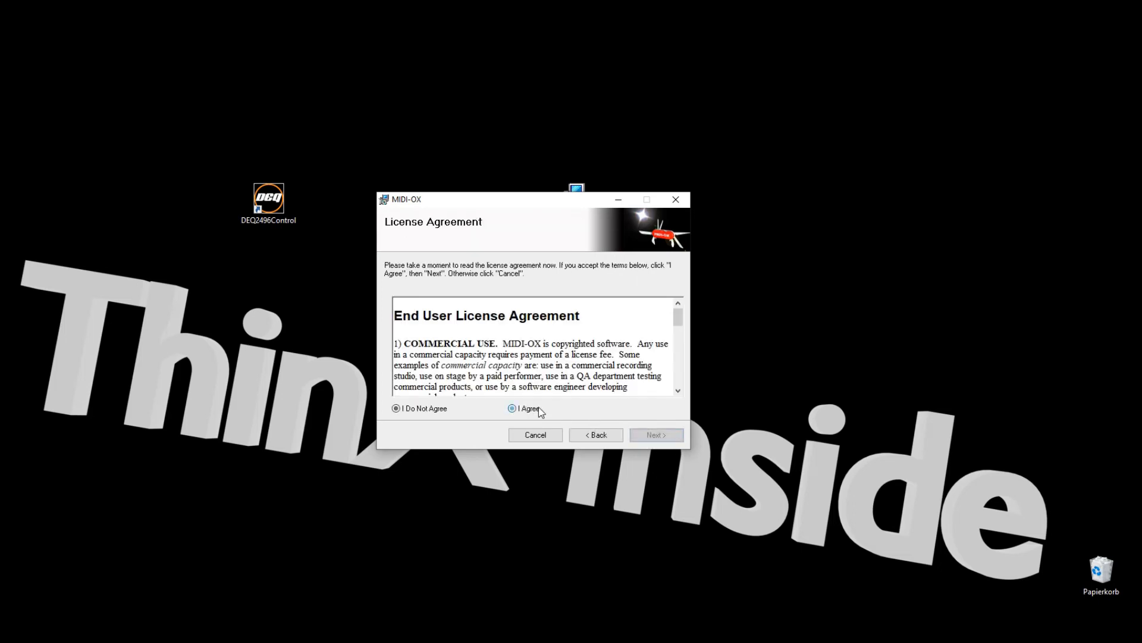
left_click(657, 434)
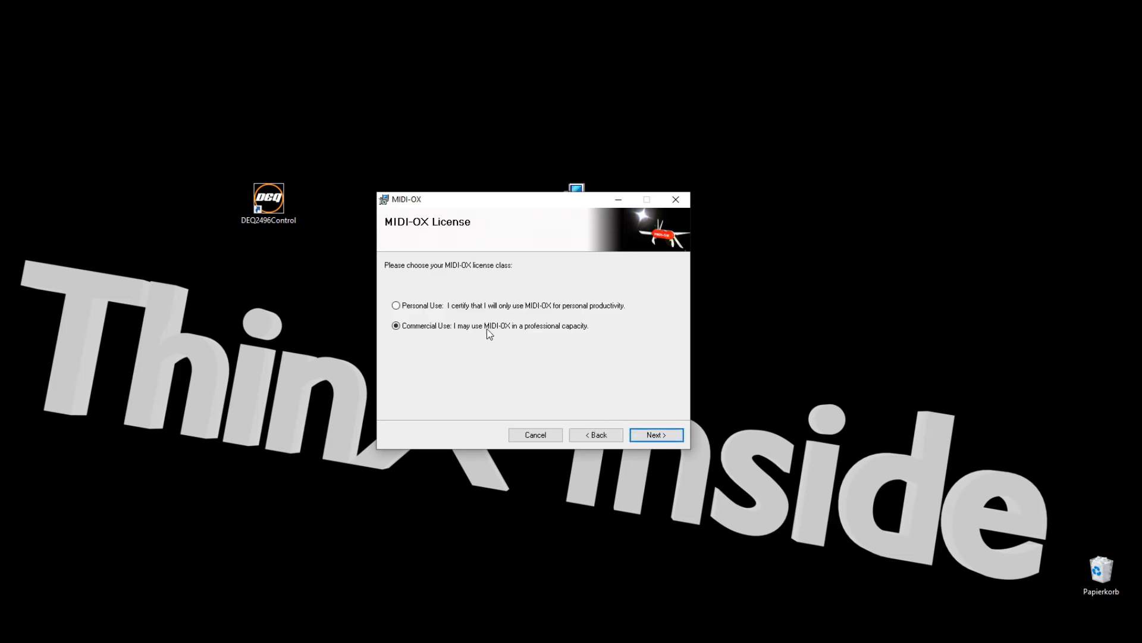
left_click(395, 305)
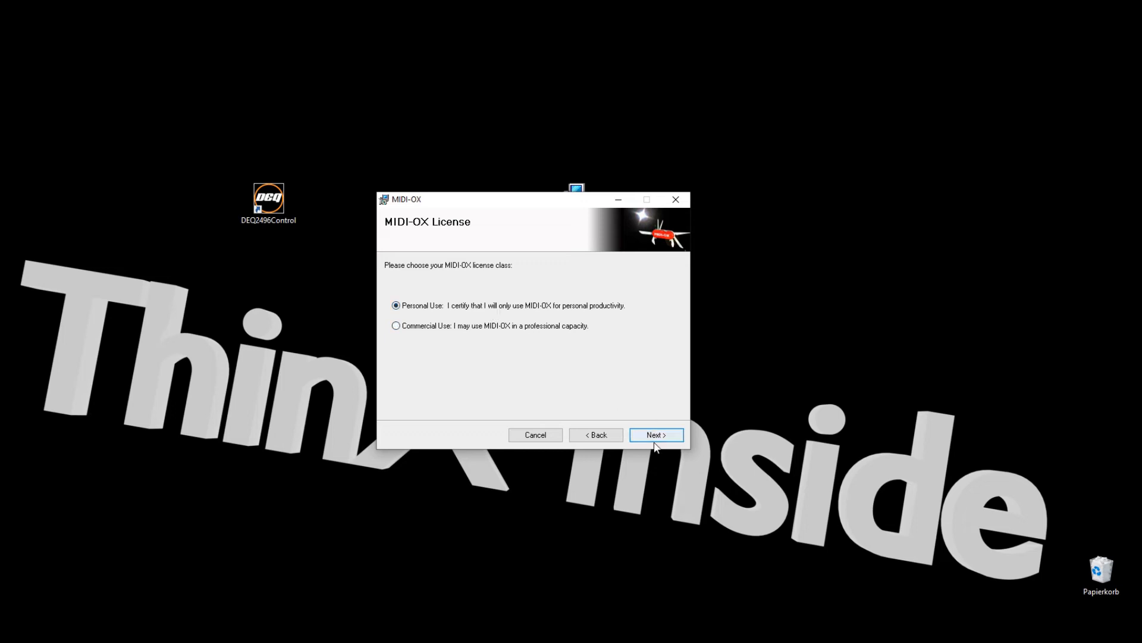
left_click(657, 434)
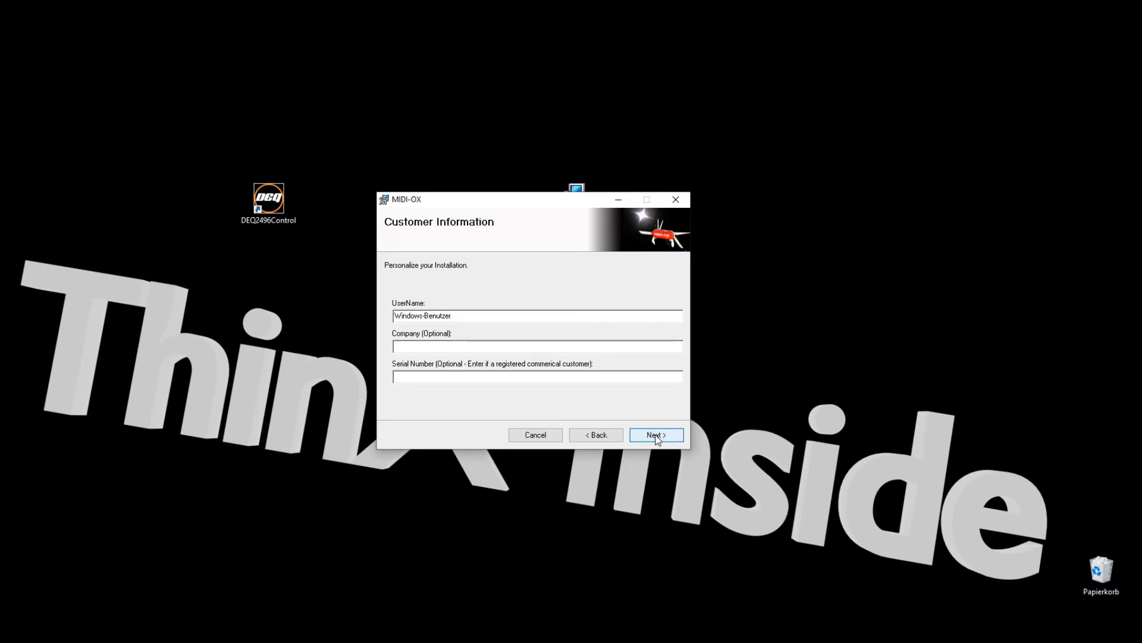
- Install MIDI-OX to the default folder for everyone with default customer info, then close the installer
left_click(655, 435)
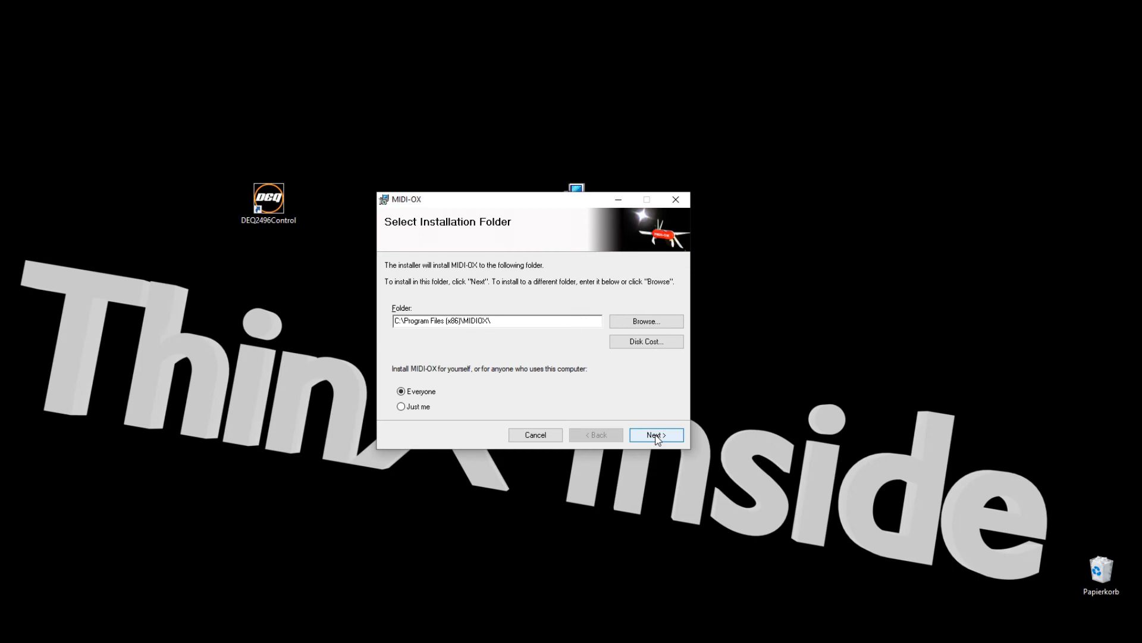
left_click(656, 434)
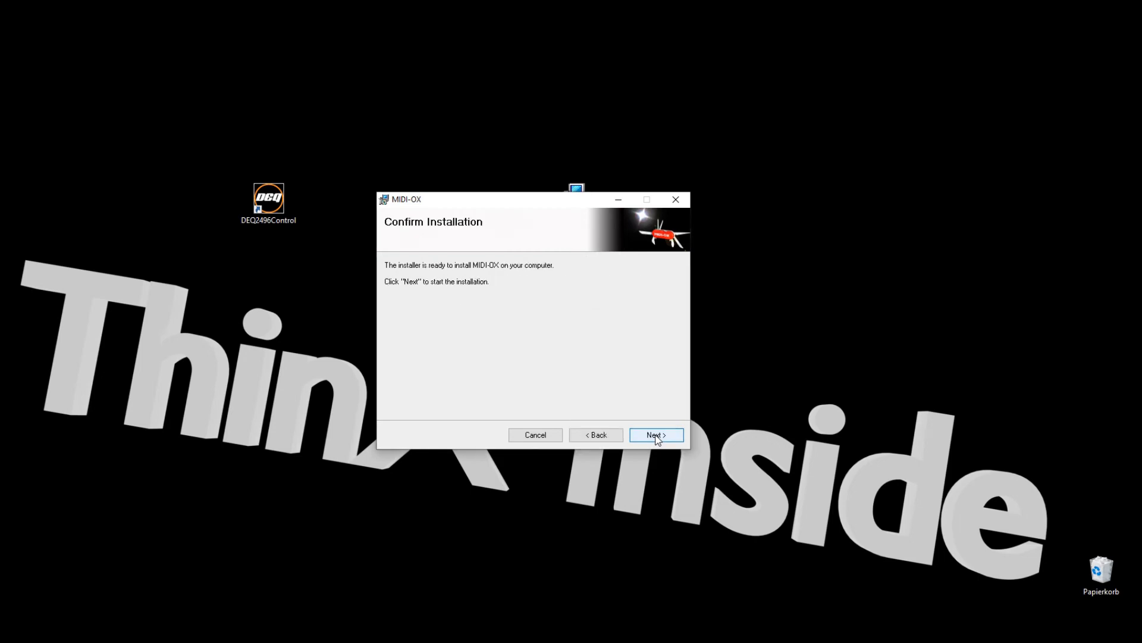
left_click(656, 434)
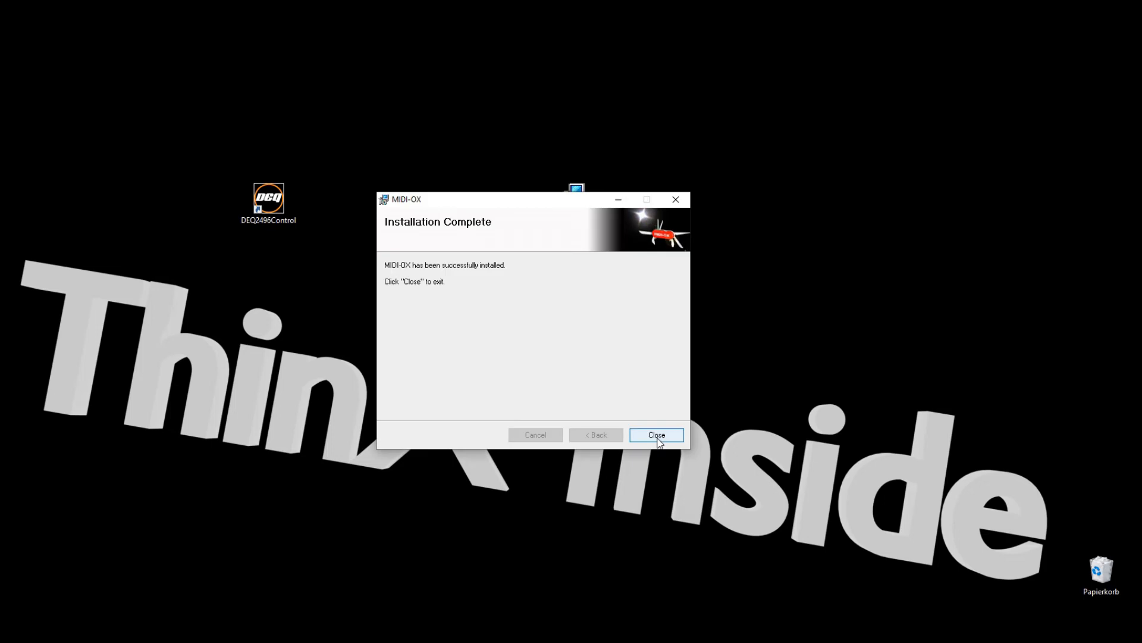
left_click(657, 434)
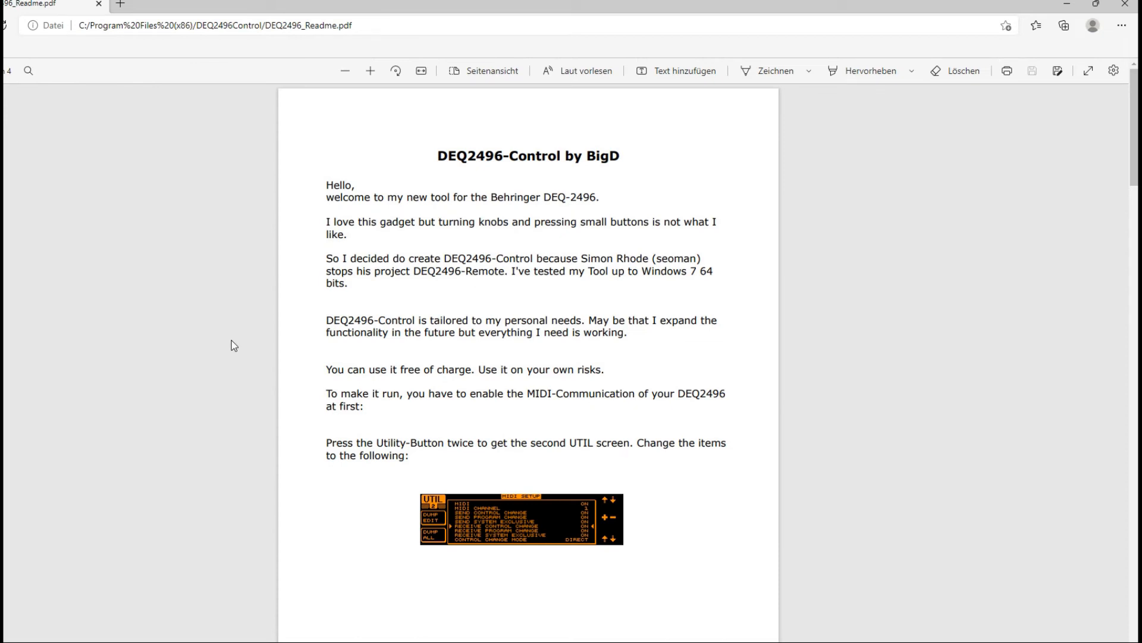
mouse_move(750, 163)
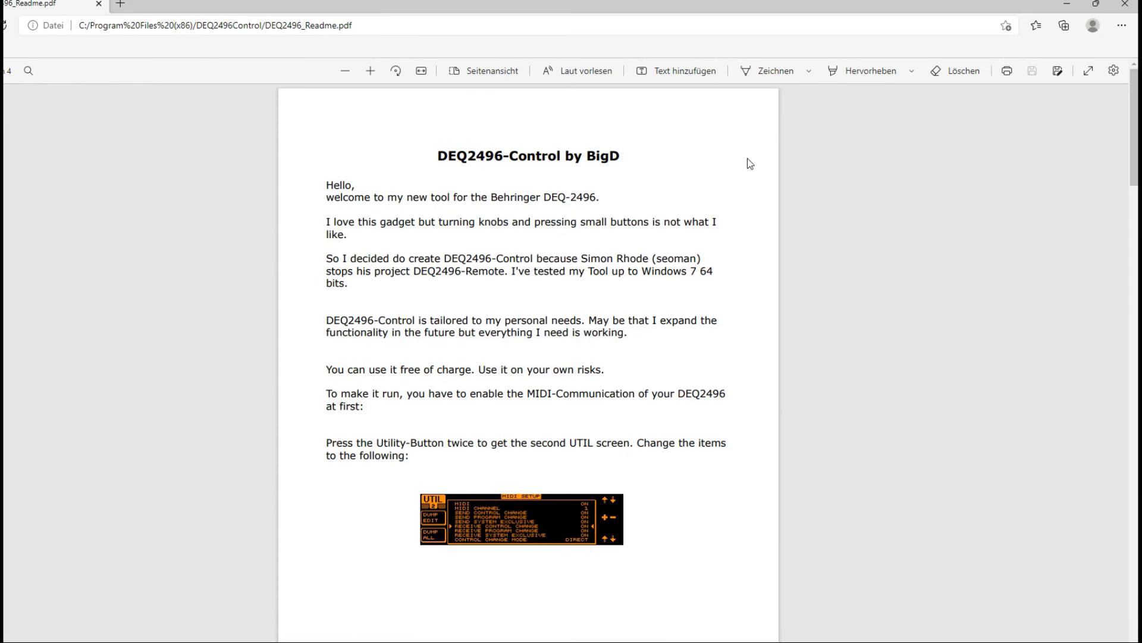
mouse_move(1128, 4)
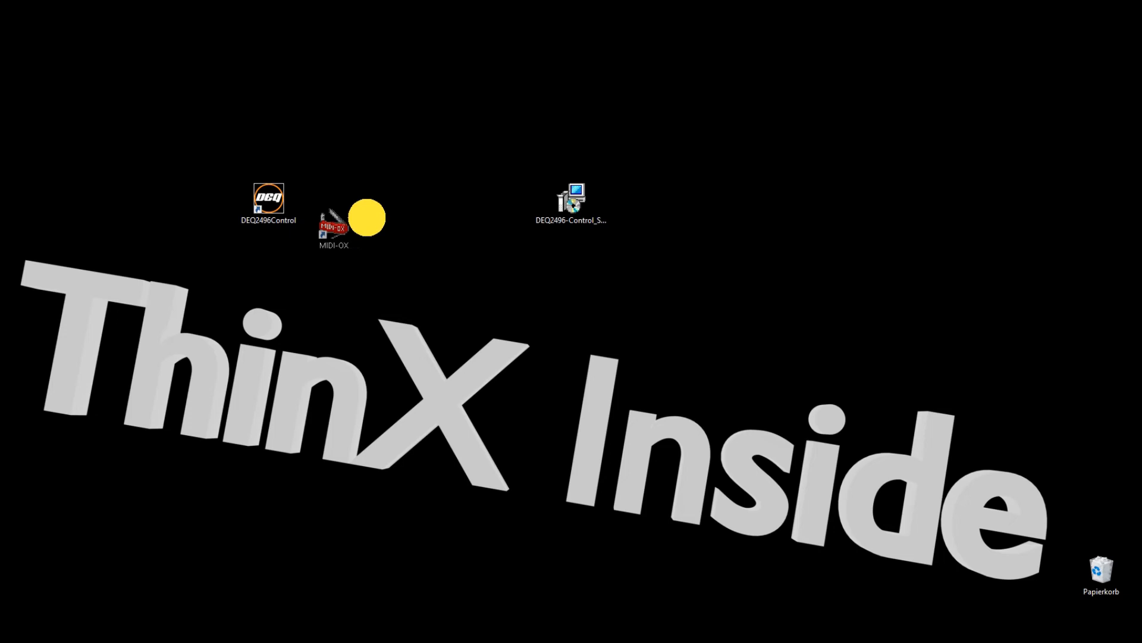
- Launch MIDI-OX and set ProdipeMIDIlilo as both the MIDI input and output device
left_click(344, 204)
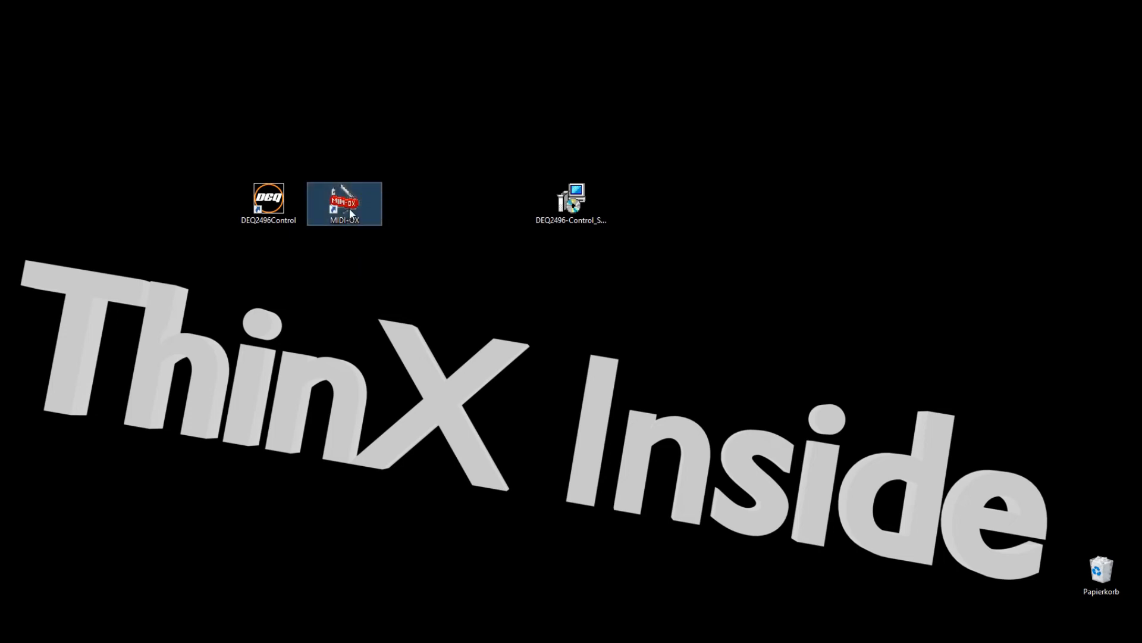
double_click(344, 201)
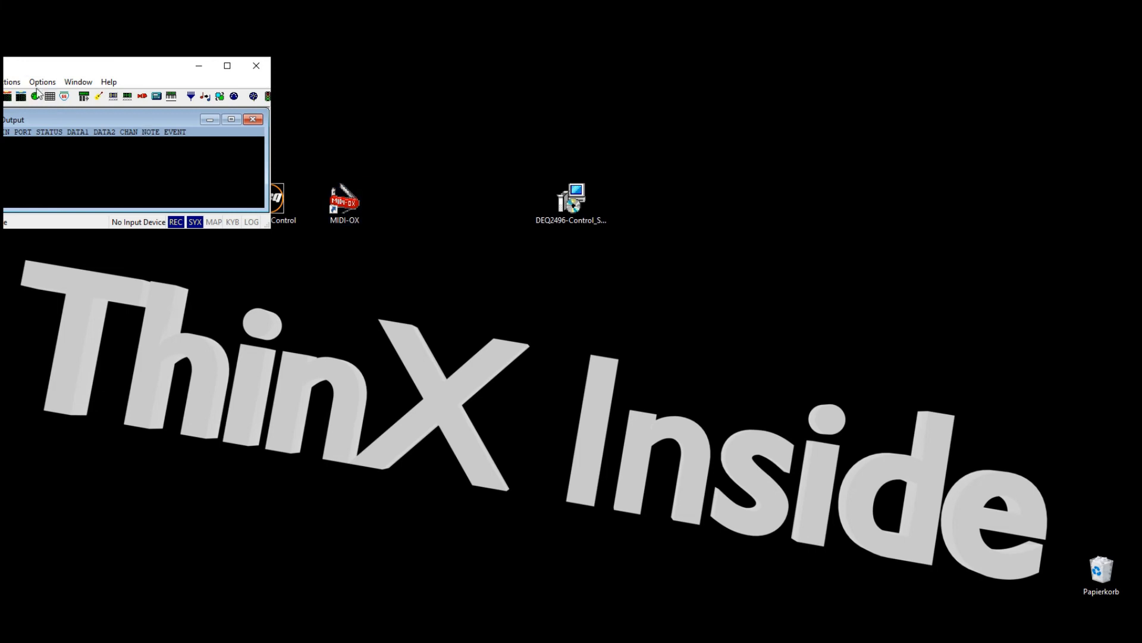
left_click_drag(131, 65, 212, 67)
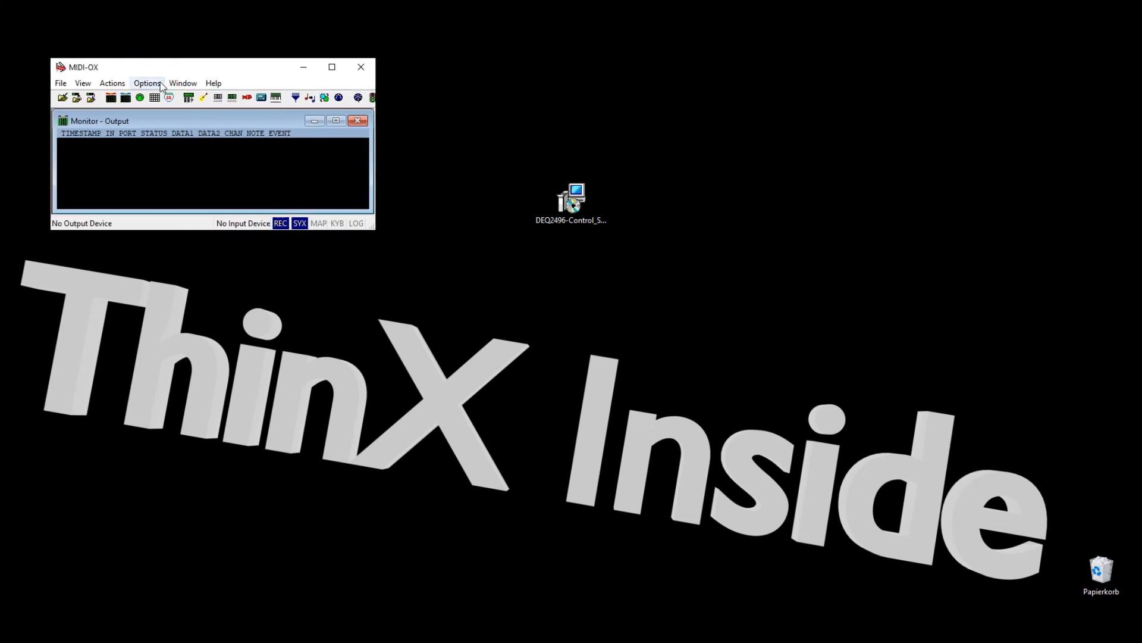
left_click(146, 83)
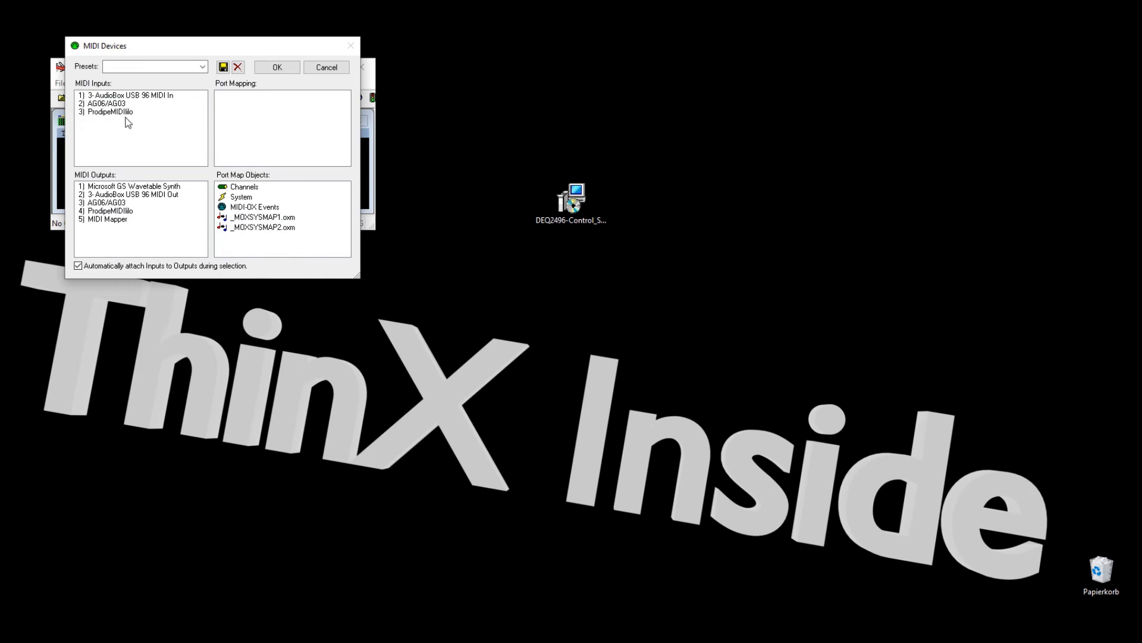
left_click(105, 112)
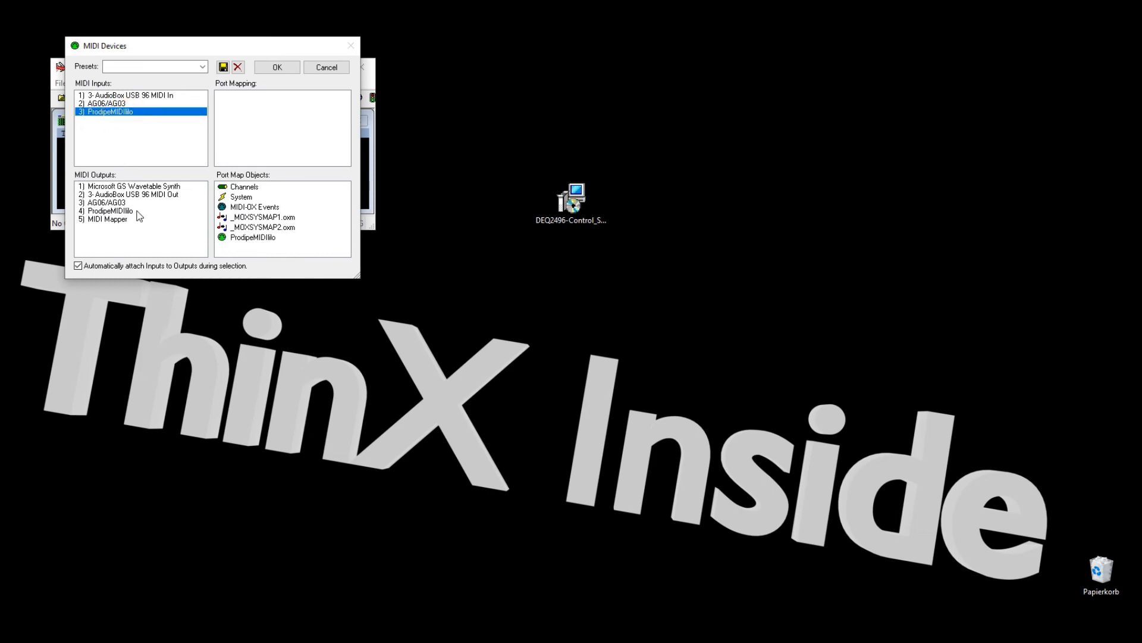
left_click(109, 209)
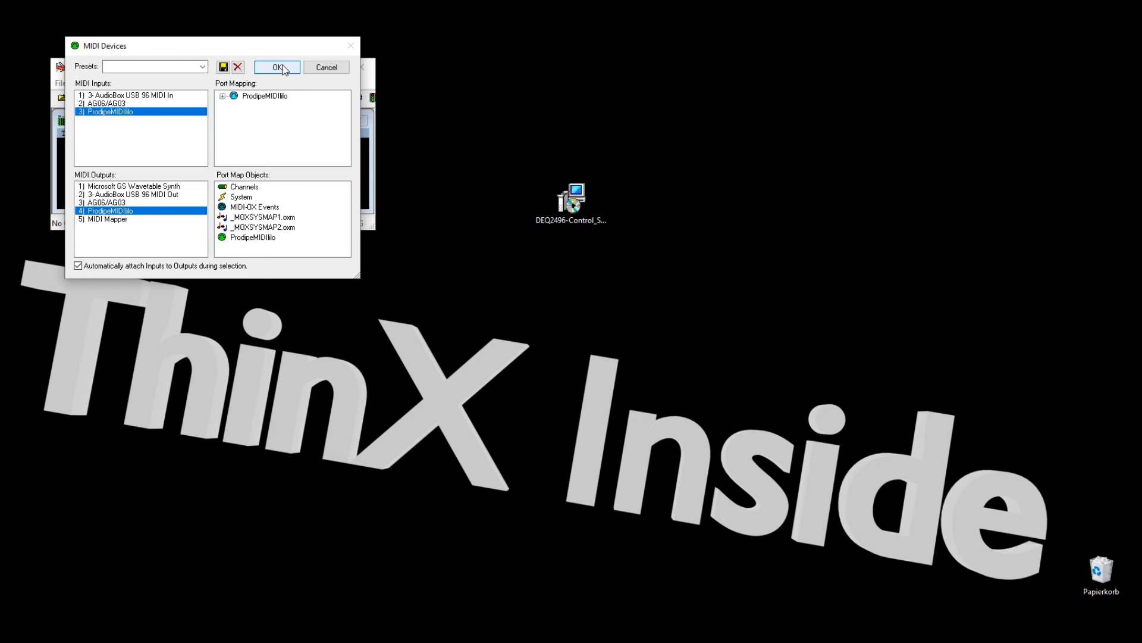
left_click(276, 66)
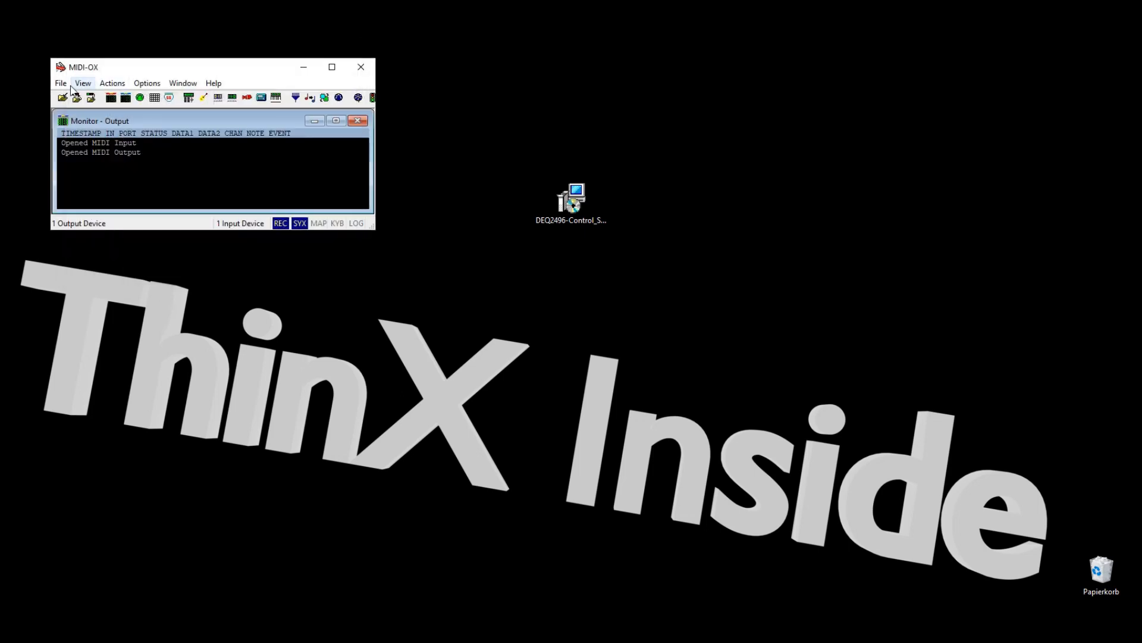
- Exit MIDI-OX via File > Exit
left_click(59, 84)
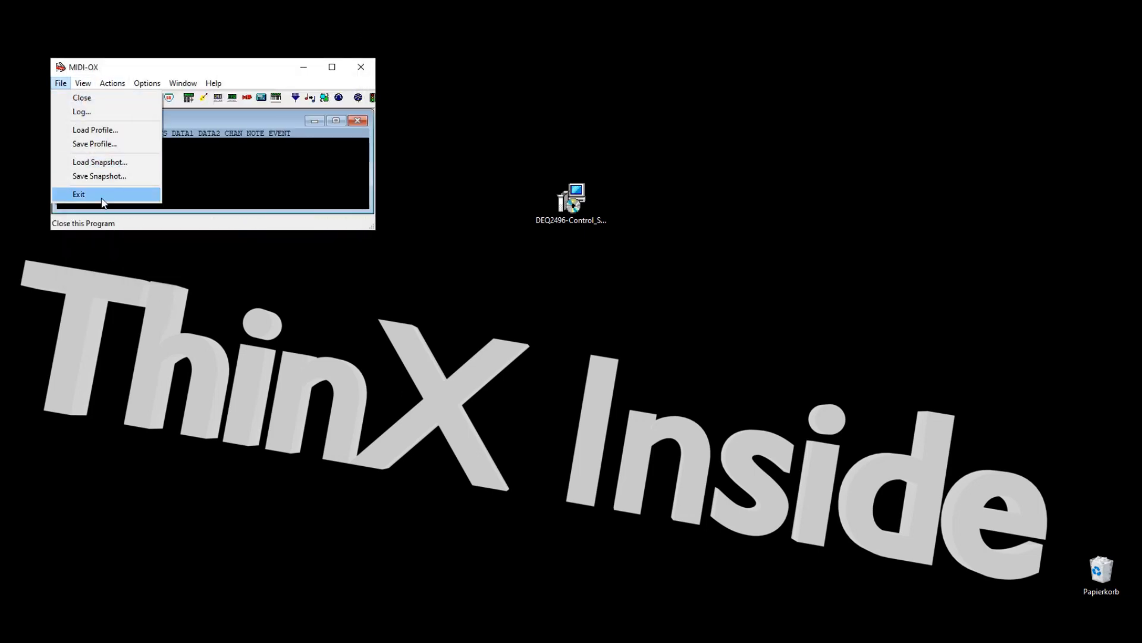
left_click(79, 194)
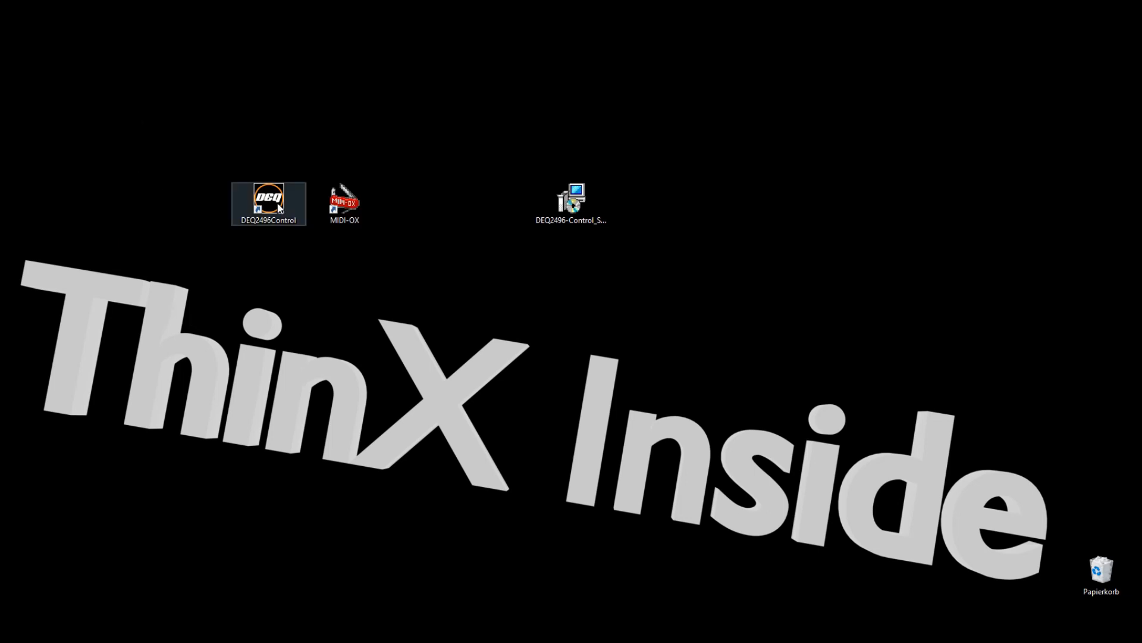
- Launch DEQ2496-Control, look up the connected DEQ2496 and bring up its GEQ settings
double_click(272, 200)
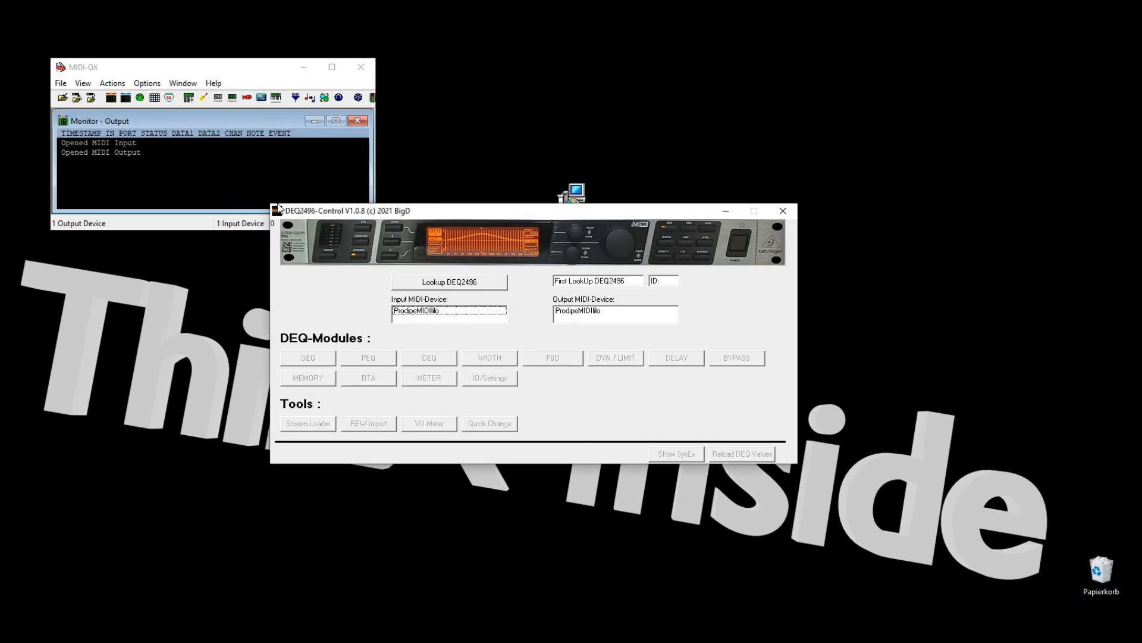
left_click(449, 281)
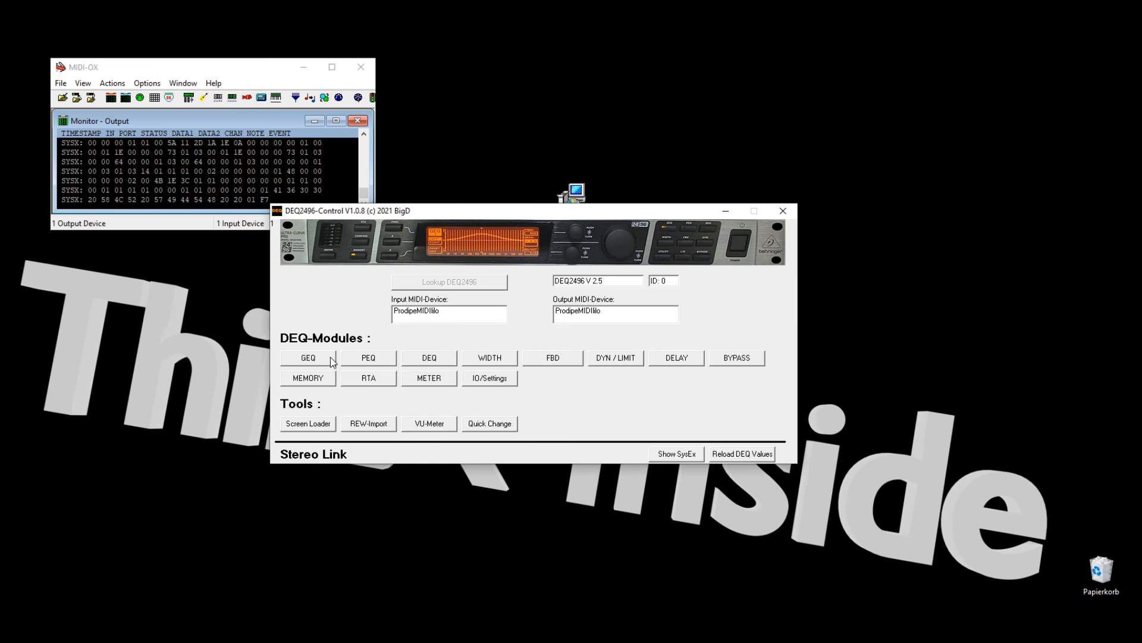
left_click(308, 357)
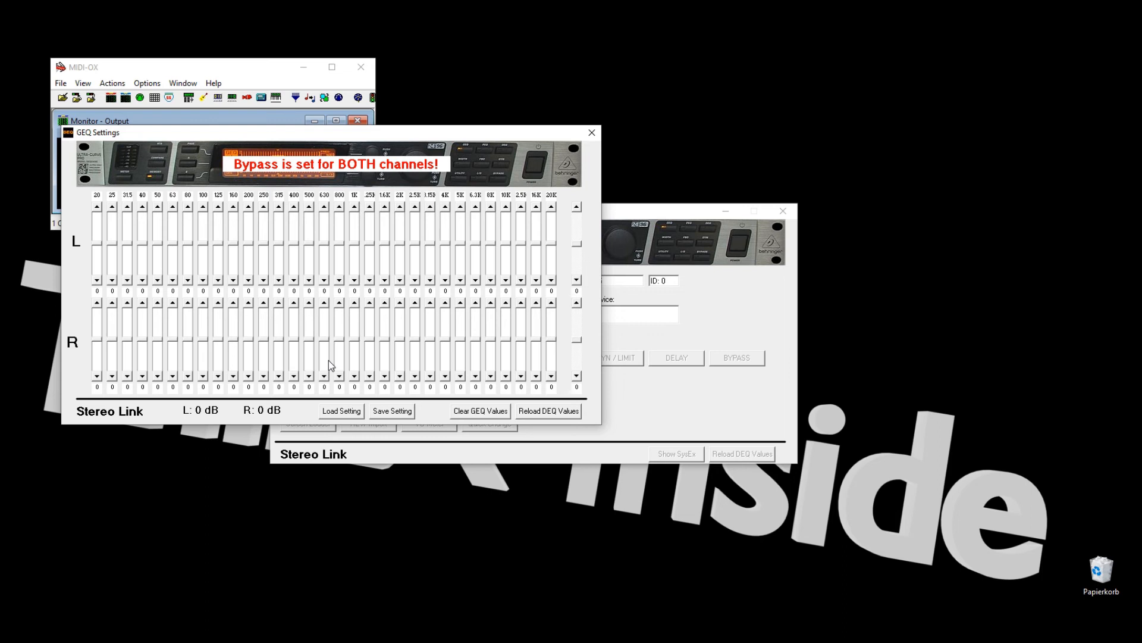
mouse_move(383, 340)
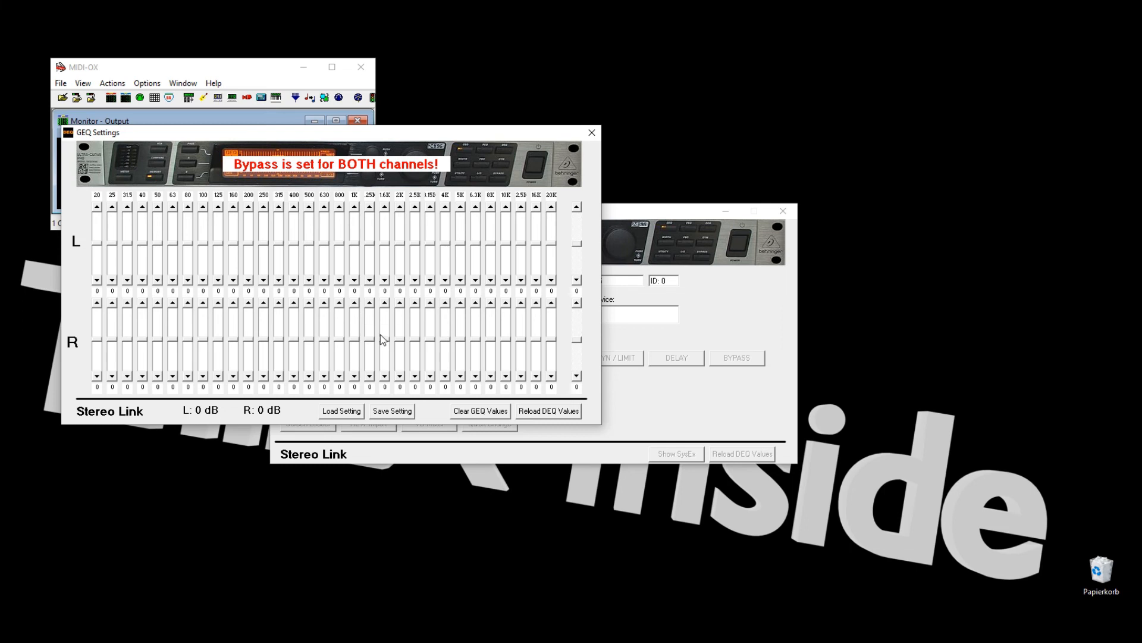
mouse_move(488, 243)
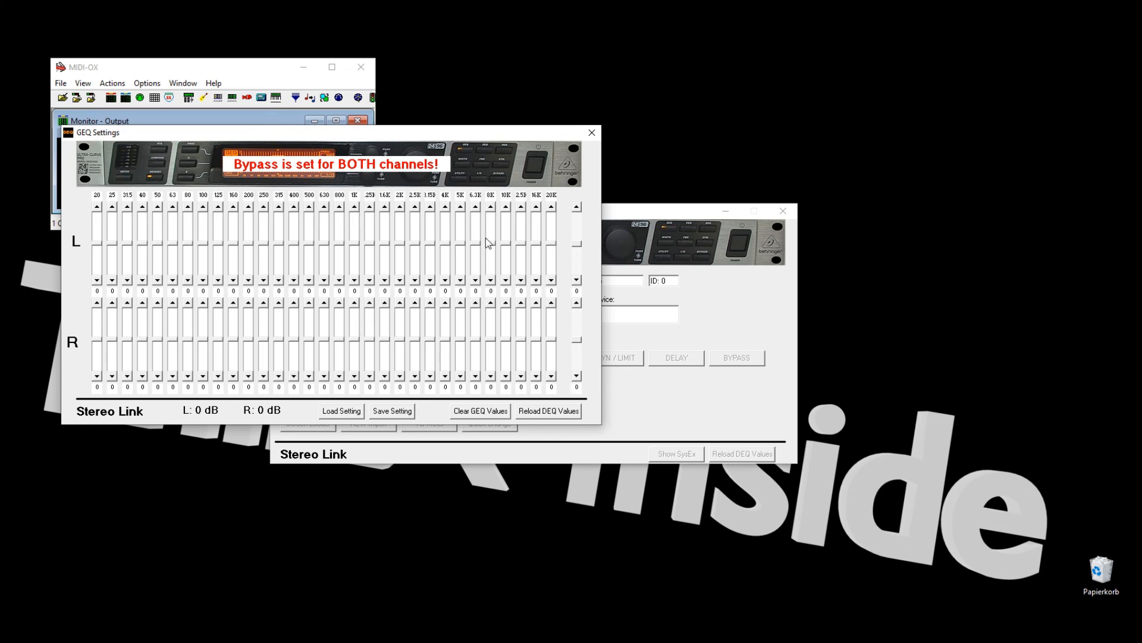
mouse_move(590, 131)
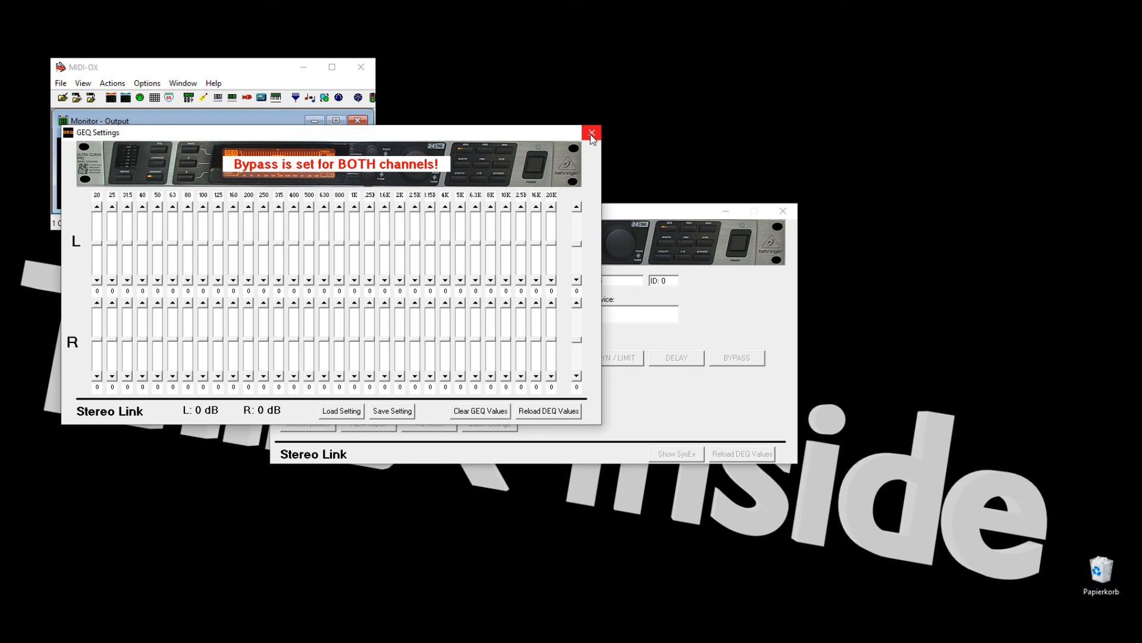
- Close the GEQ Settings window and then DEQ2496-Control
left_click(590, 131)
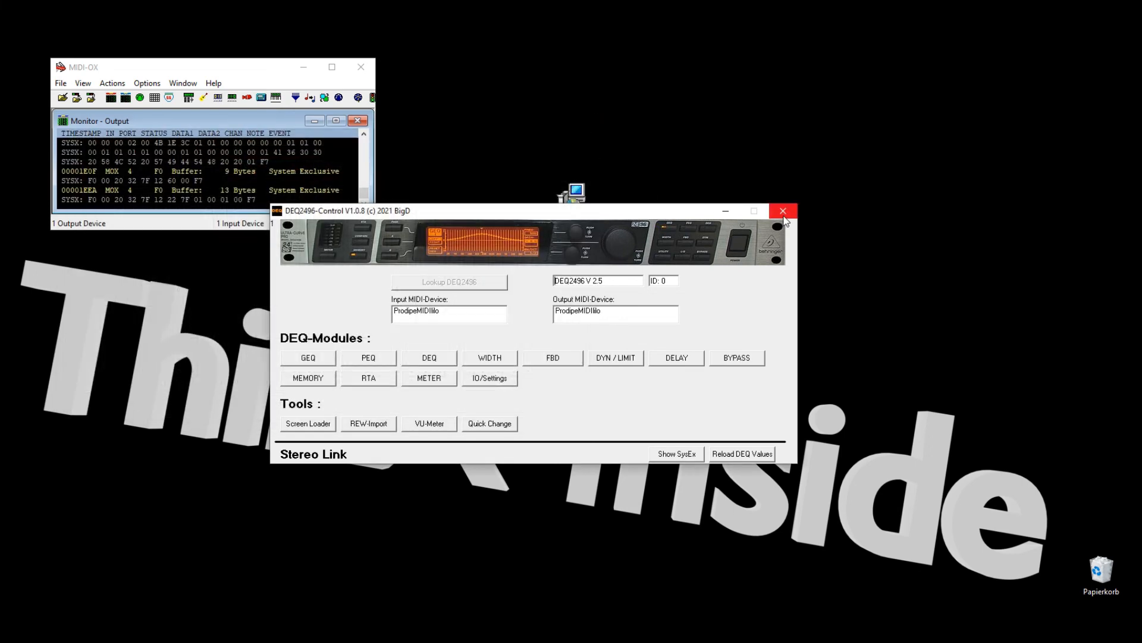
left_click(783, 212)
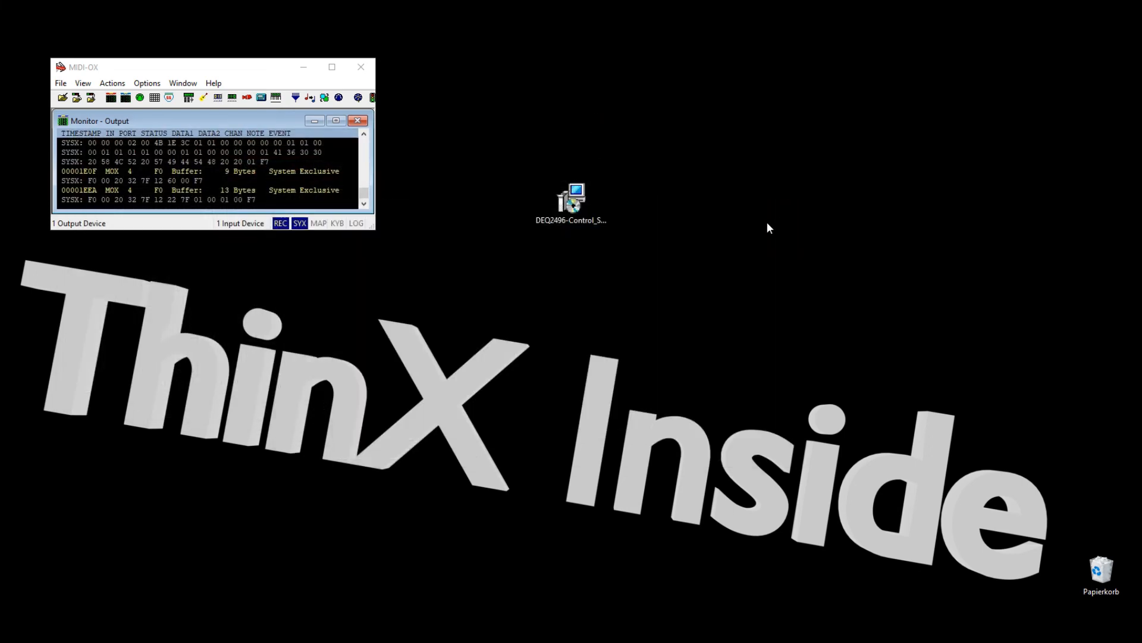
left_click(359, 66)
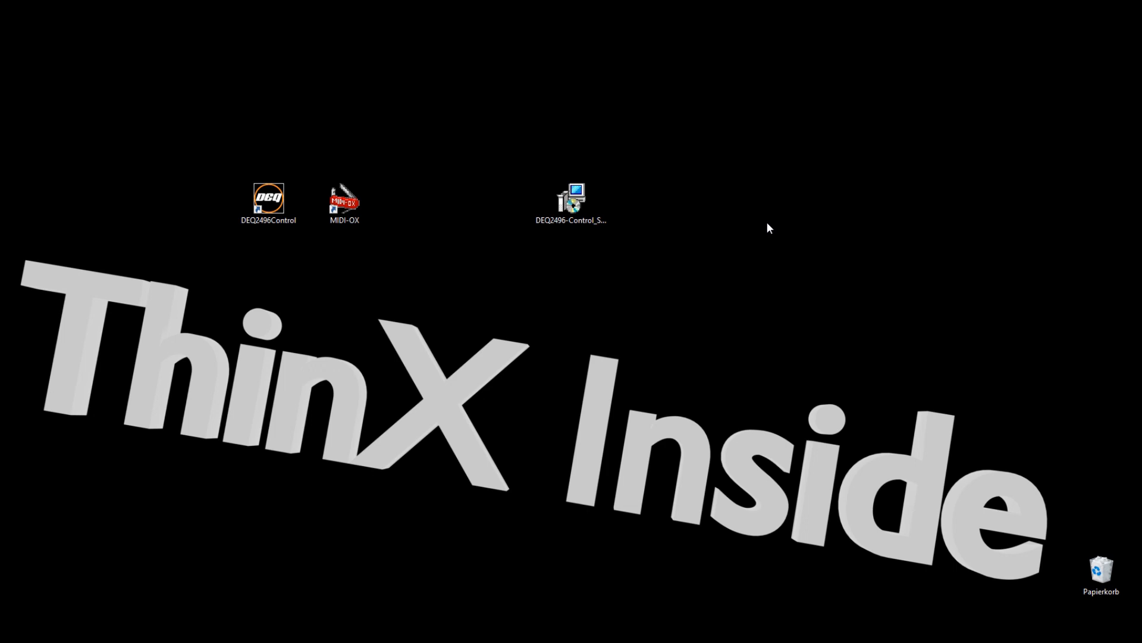